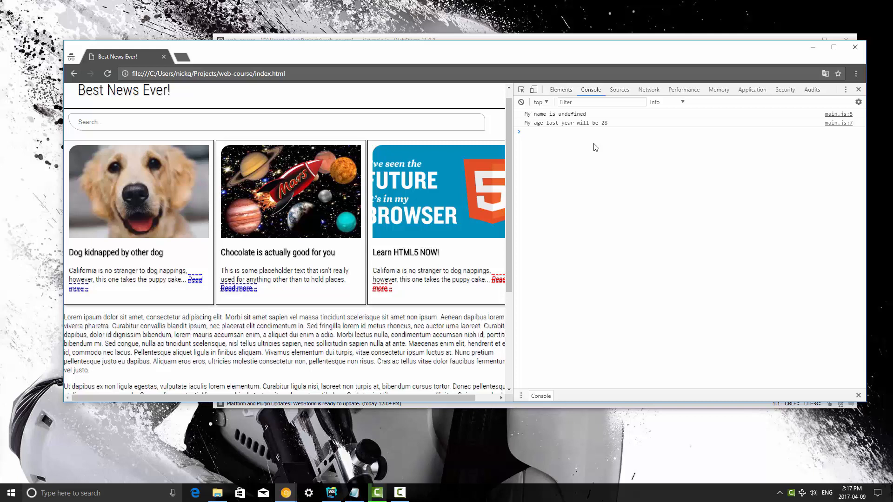
Type the statement var iLikeCheese = true; at the Console prompt.
click(595, 132)
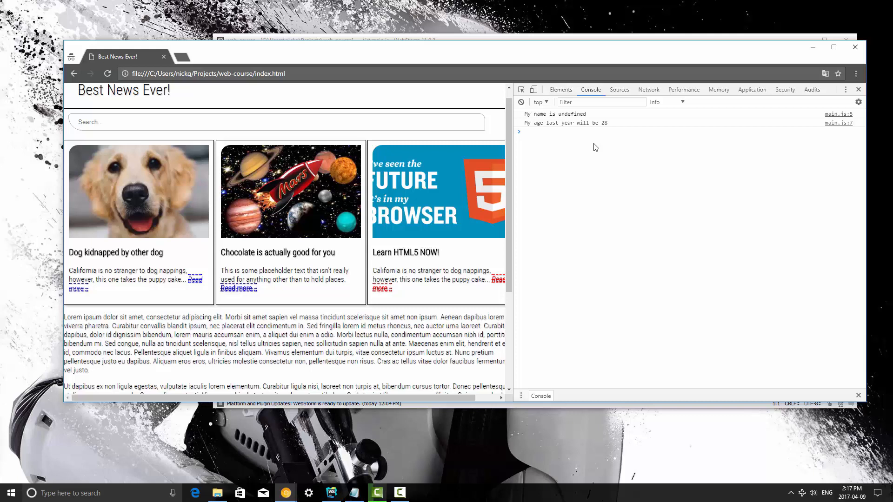
click(588, 131)
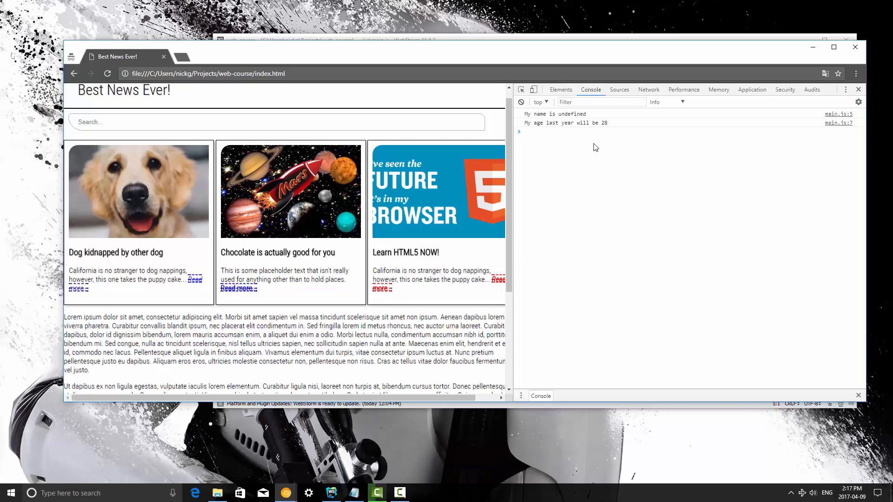
click(588, 131)
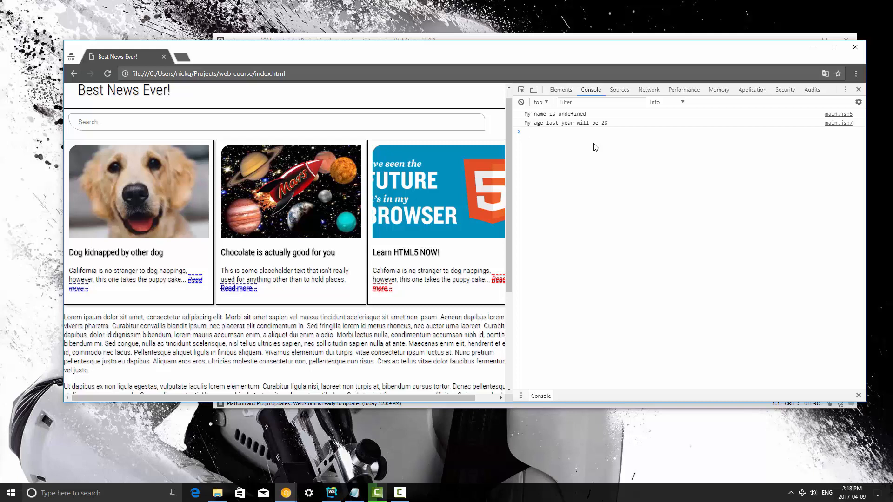
text(var)
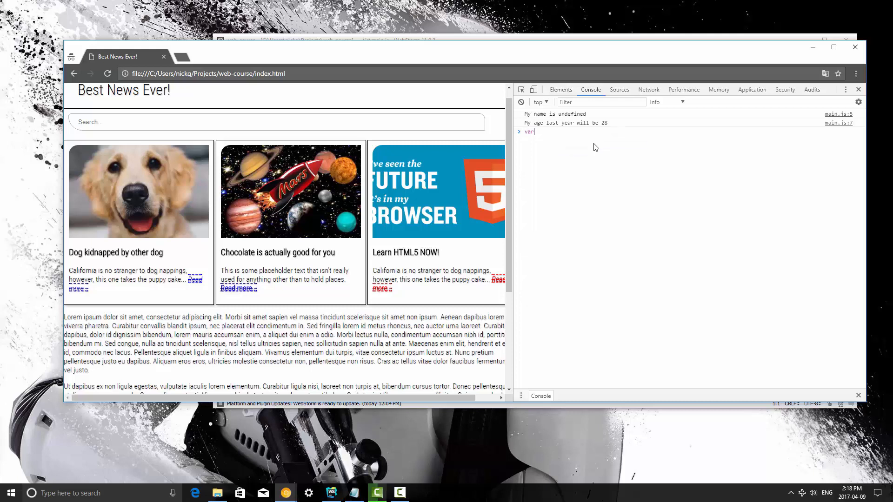
text(iLikeC)
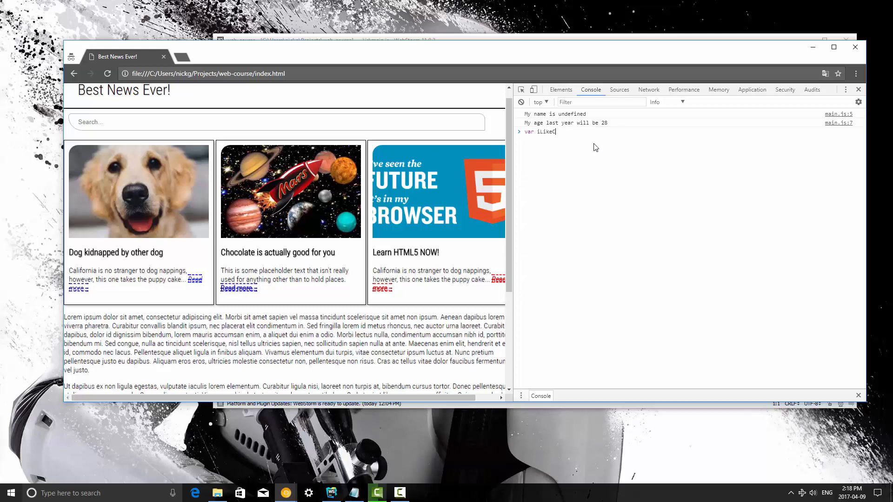
text(heese)
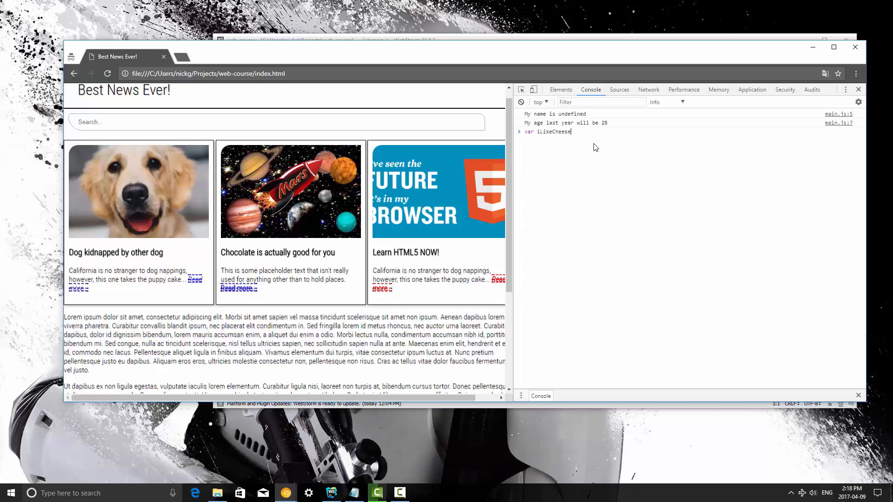
text(= true;)
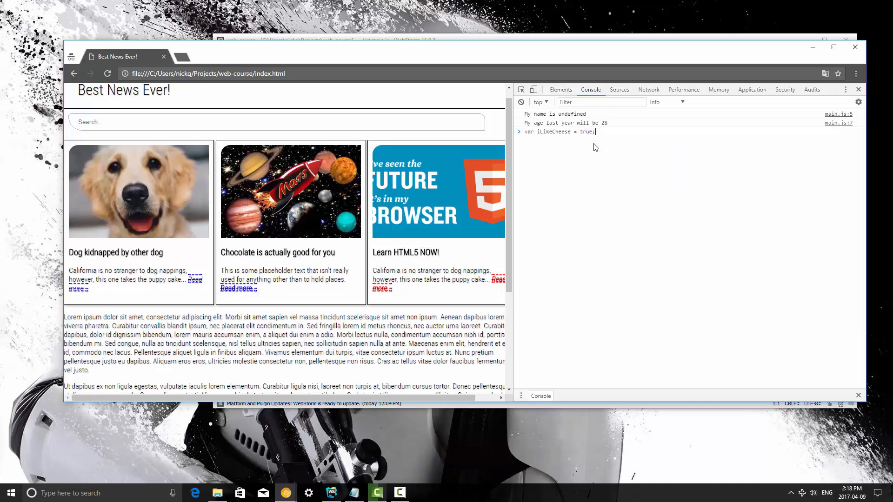
Run the declaration, which returns undefined, and highlight the value true.
key(Enter)
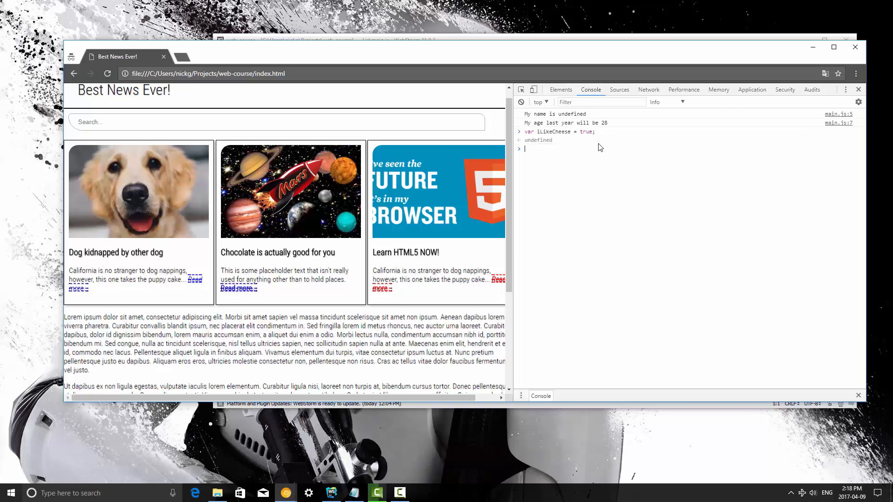
mouse_move(593, 142)
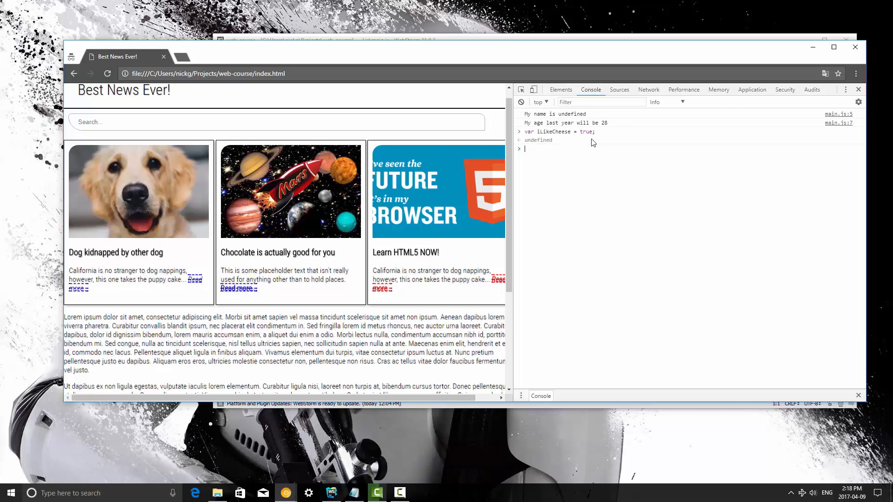
double_click(586, 131)
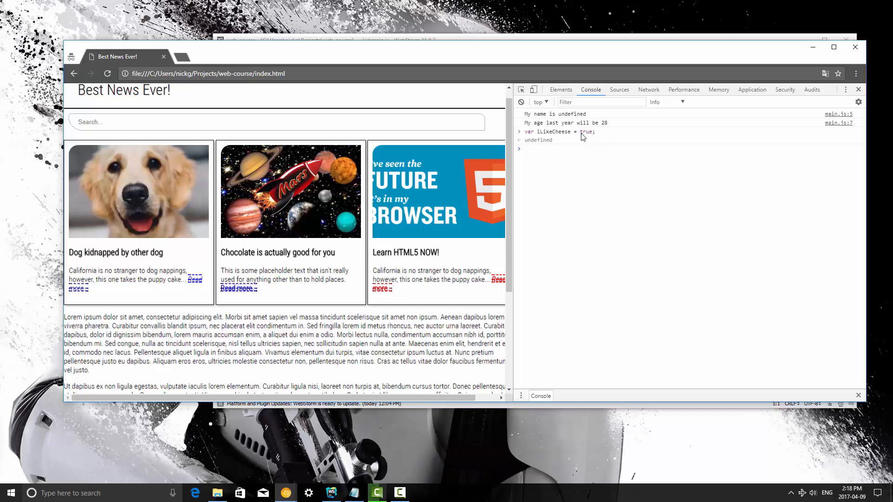
mouse_move(594, 137)
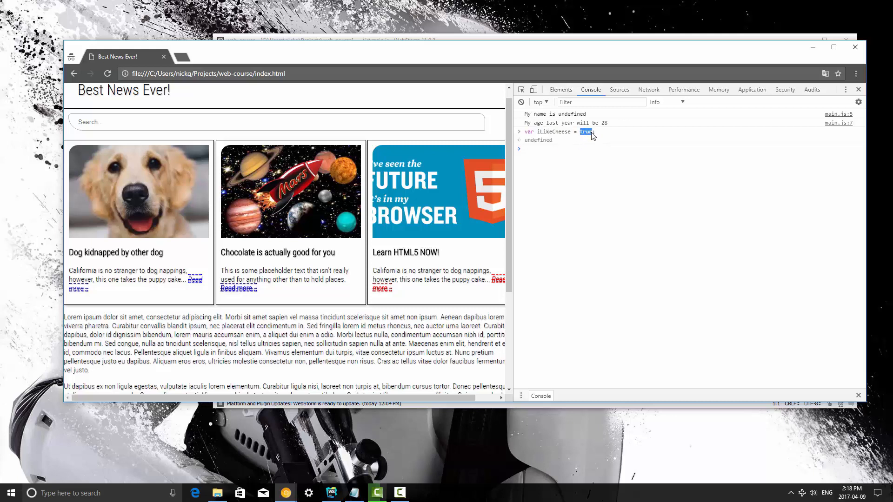
mouse_move(583, 136)
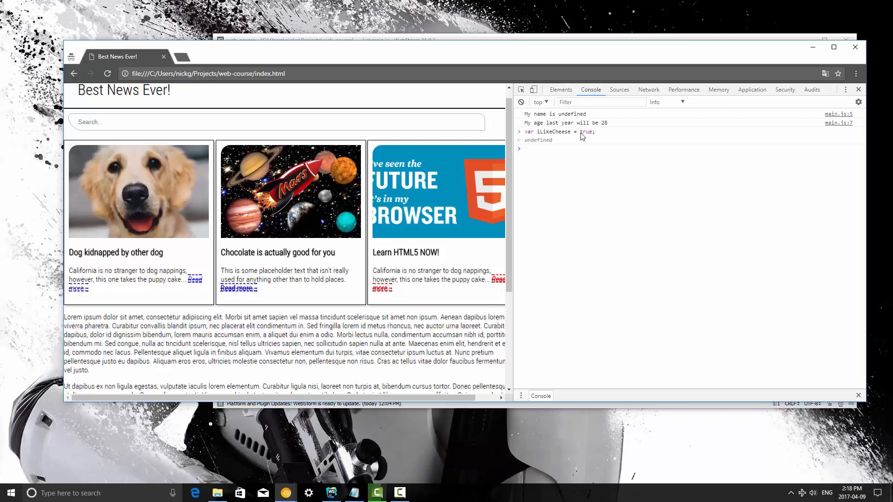
double_click(586, 132)
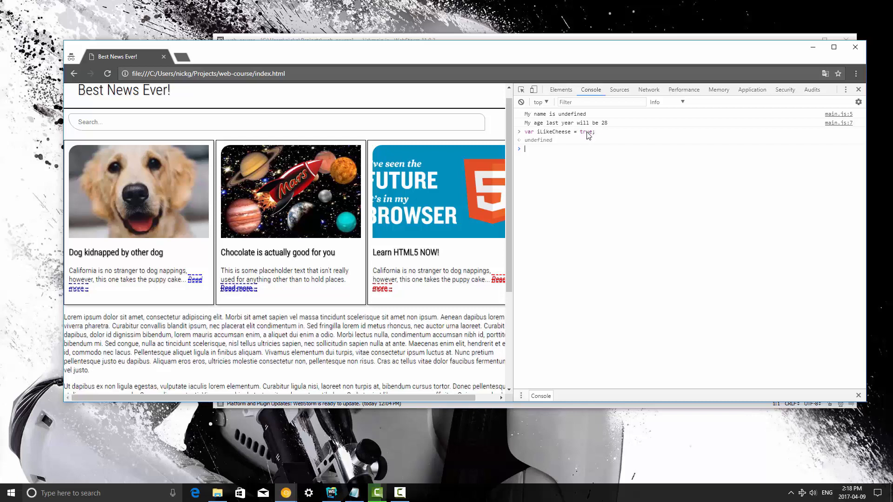
mouse_move(584, 134)
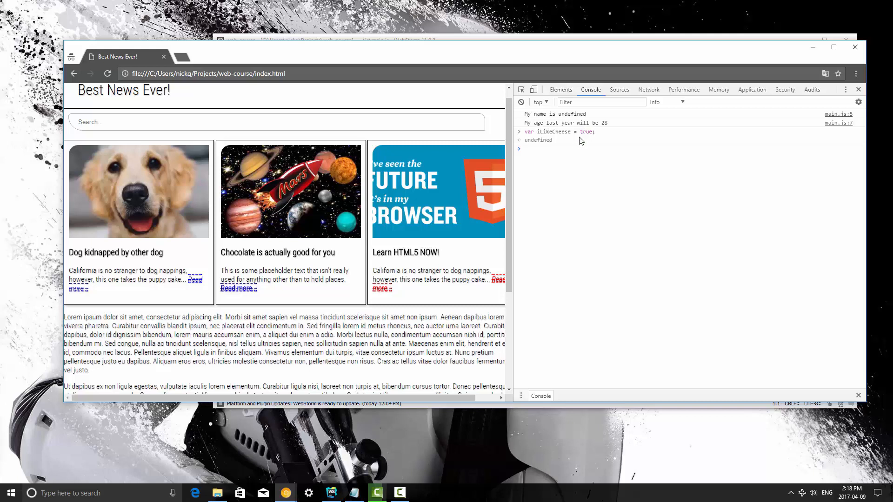
Enter the comparisons iLikeCheese == true and iLikeCheese == "true" in the Console.
text(iLikeCheese == true)
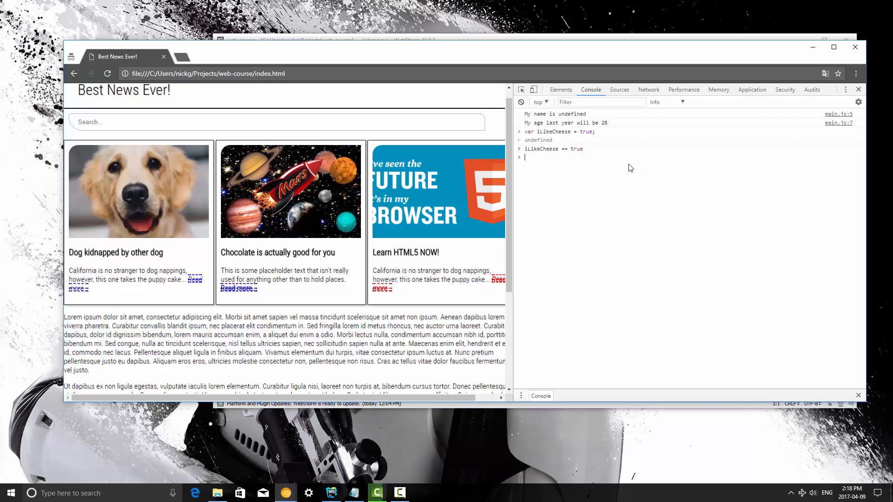
key(Enter)
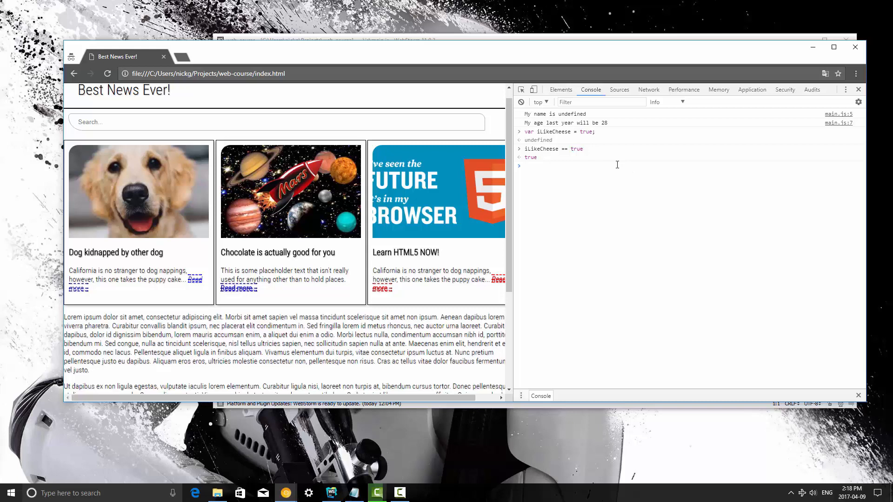
text(iLikeCheese == true")
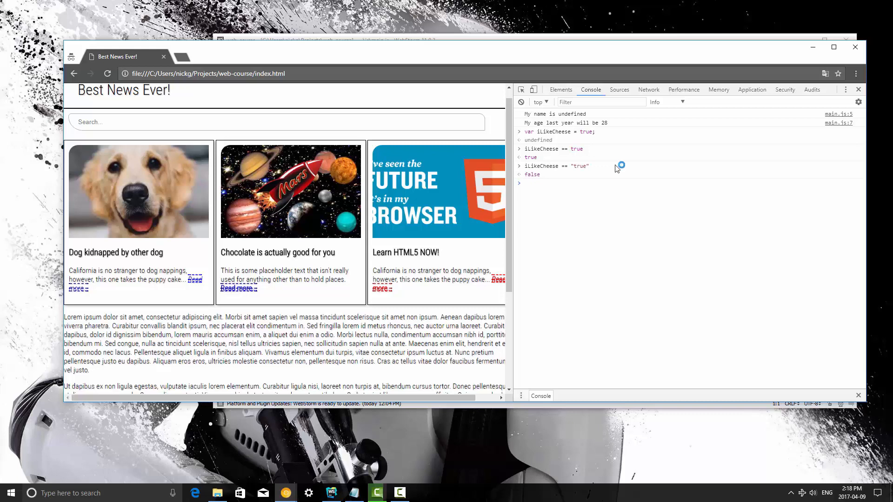
mouse_move(574, 145)
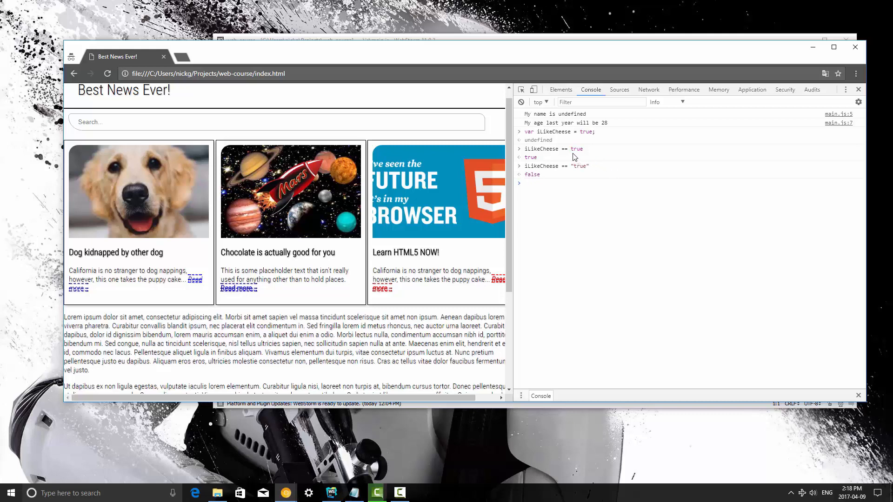
Highlight the boolean true, the string "true" and the == operator.
double_click(577, 149)
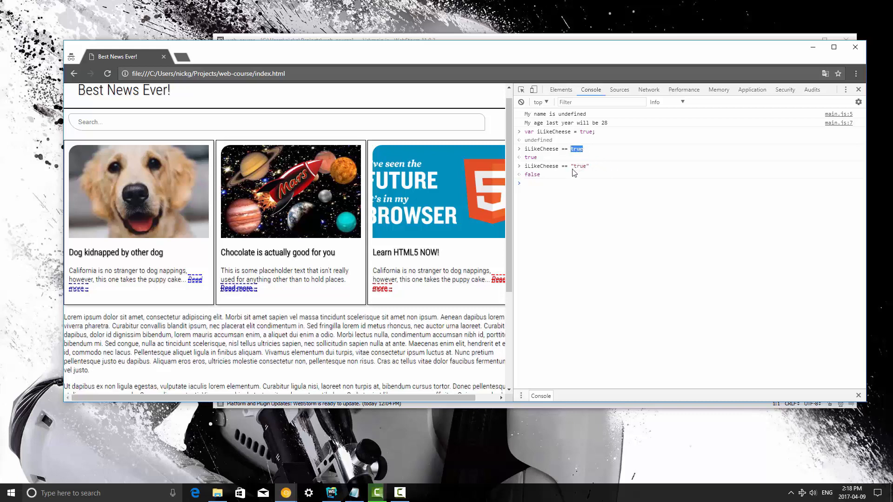
double_click(580, 166)
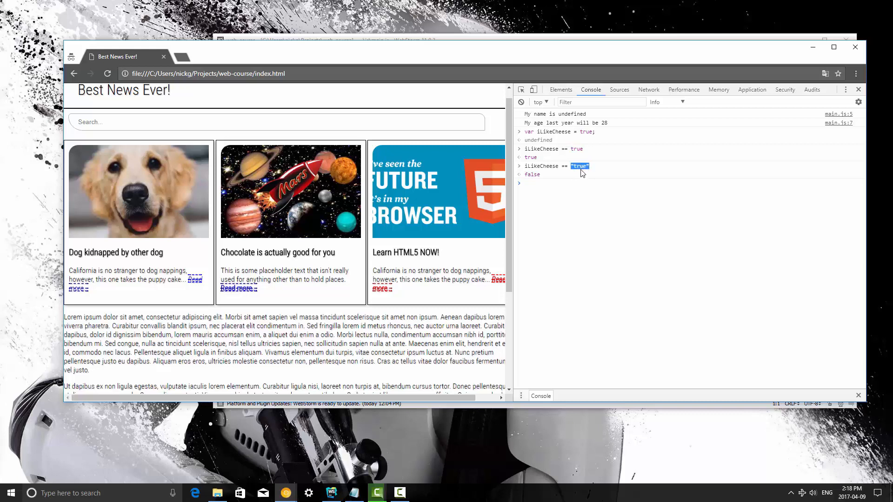
mouse_move(587, 192)
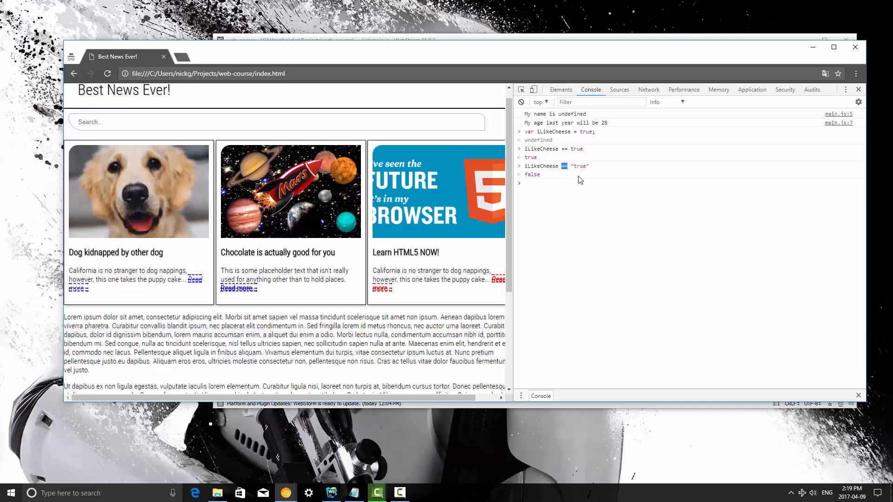
double_click(577, 149)
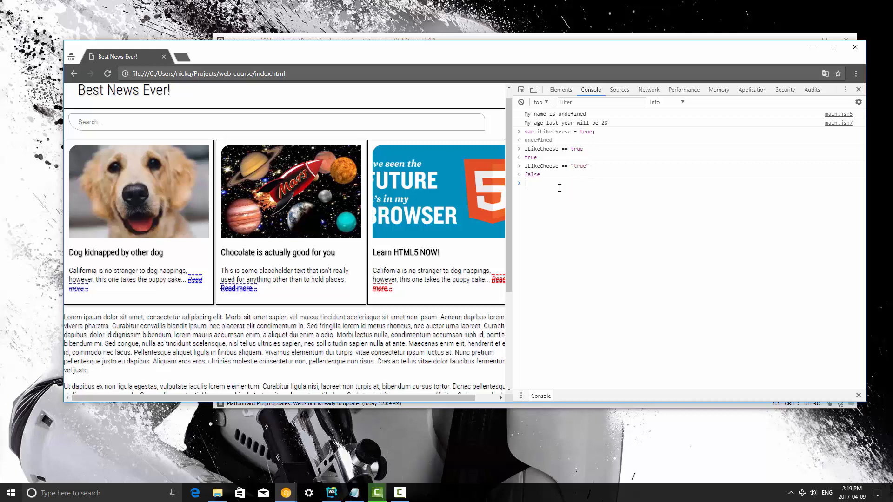
Run iLikeCheese = false; and highlight the returned value false.
text(iLikeCheese =)
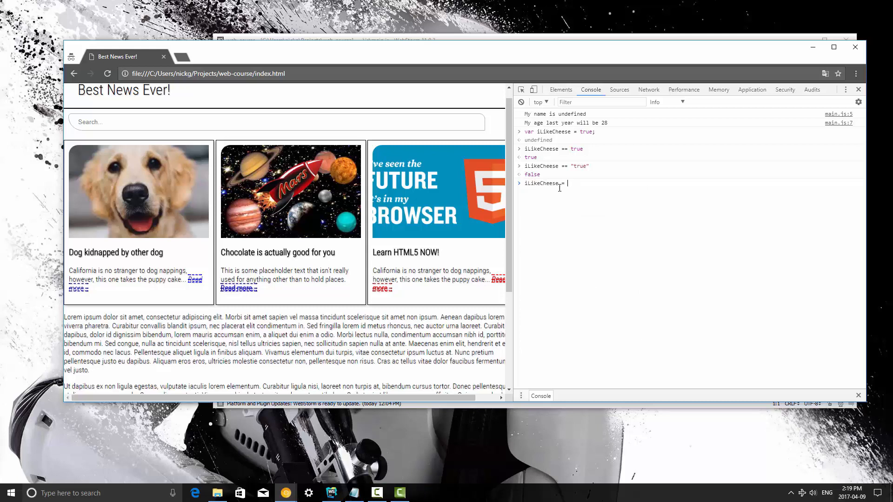
text(false)
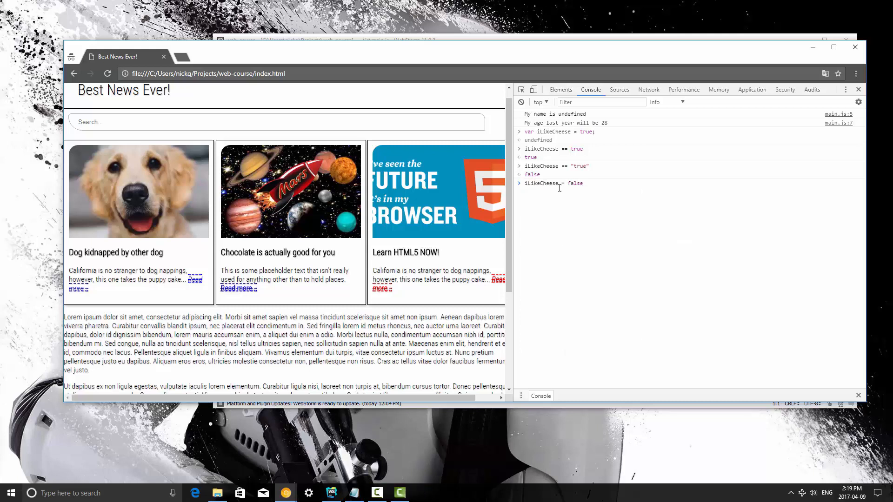
key(Enter)
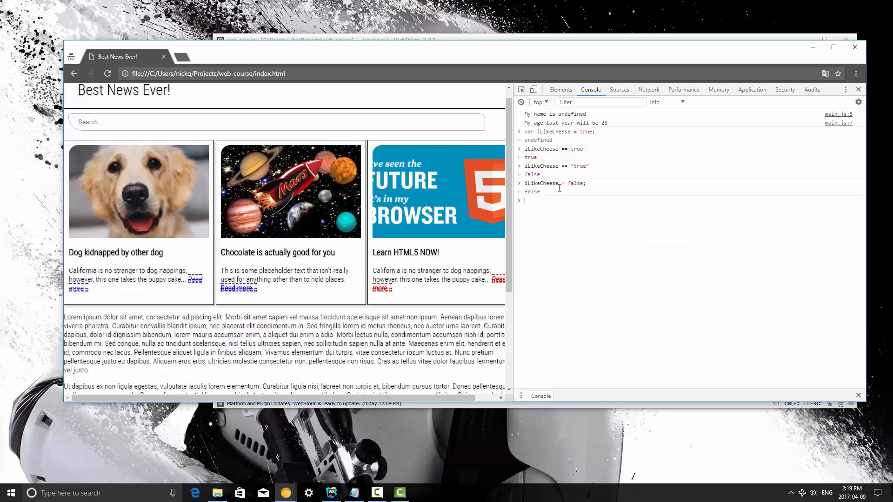
mouse_move(566, 180)
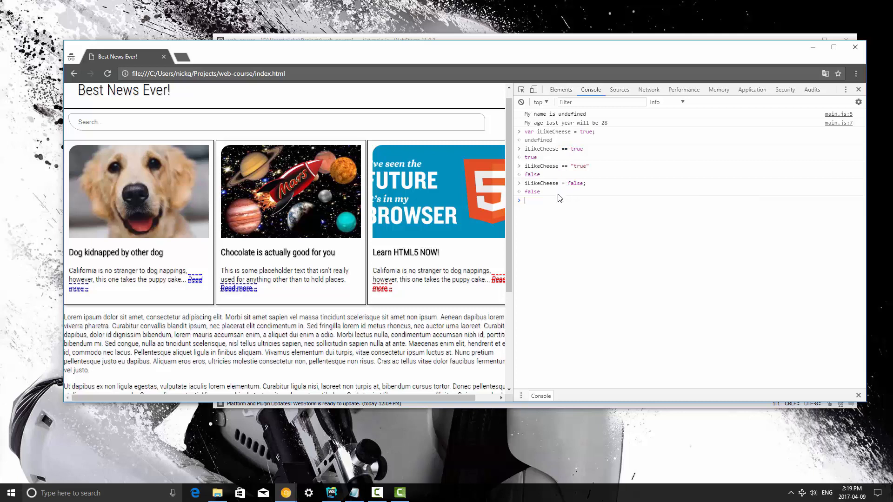
mouse_move(570, 186)
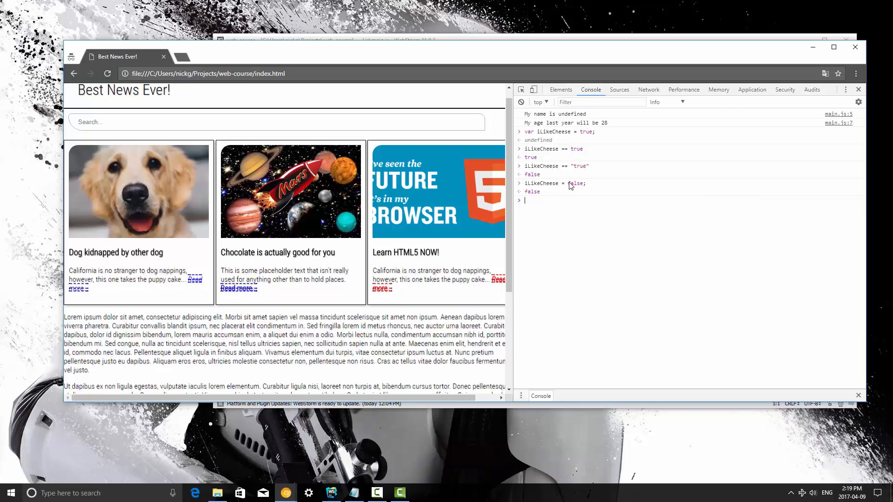
double_click(576, 183)
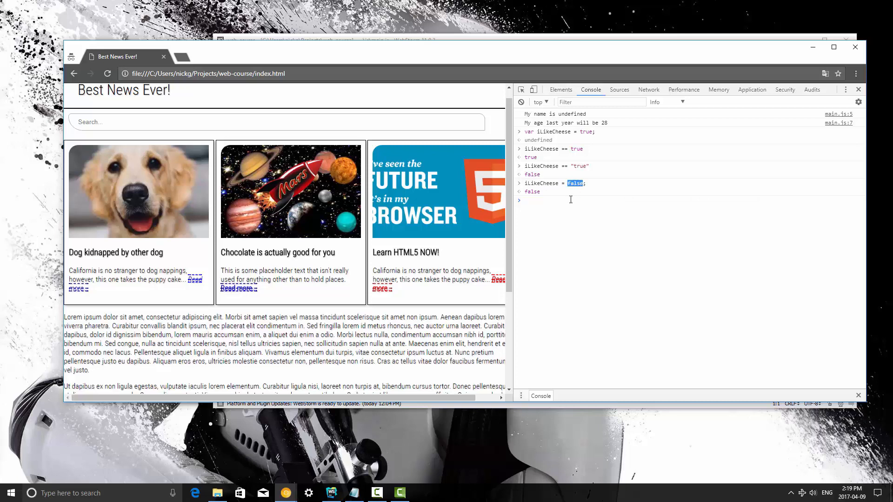
mouse_move(561, 205)
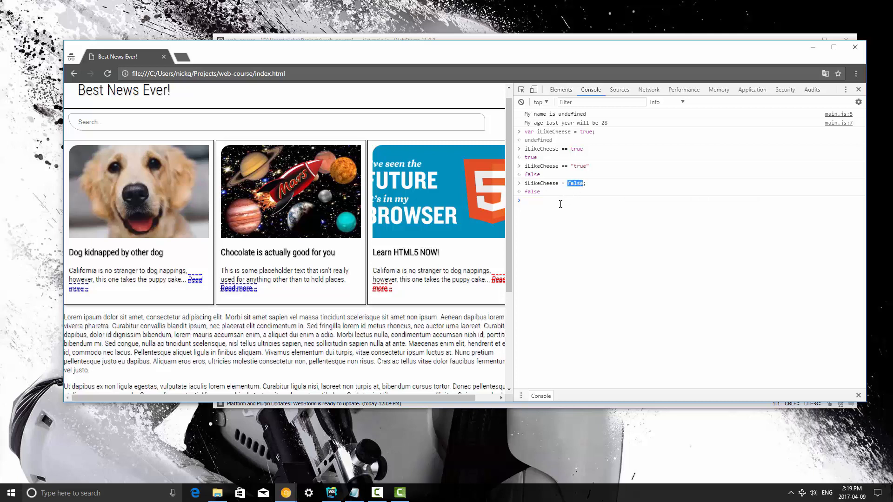
mouse_move(553, 200)
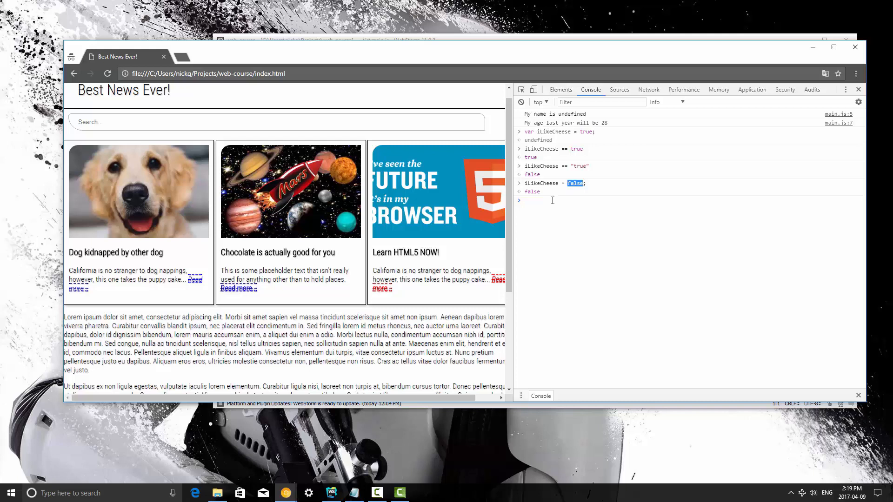
mouse_move(550, 210)
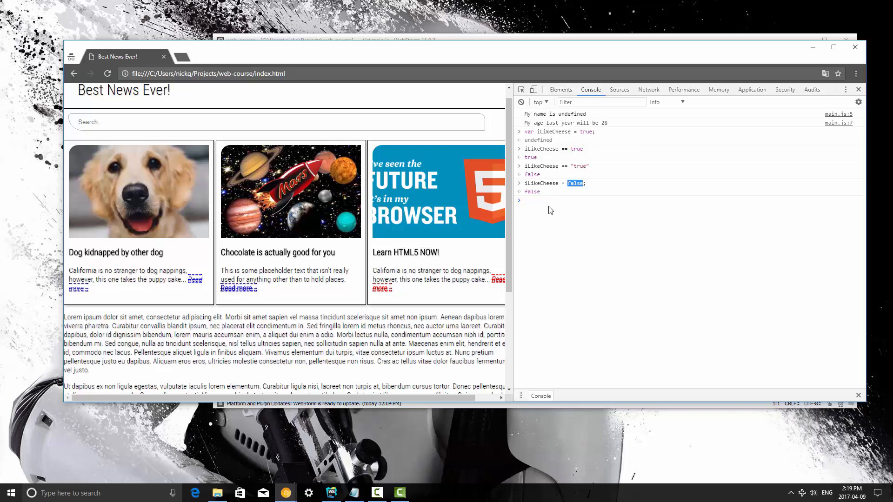